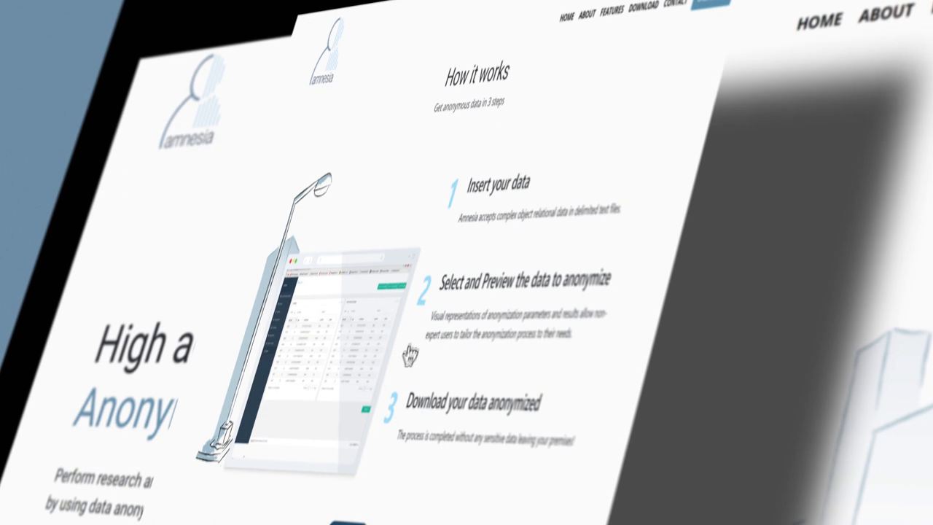
scroll("down", 3)
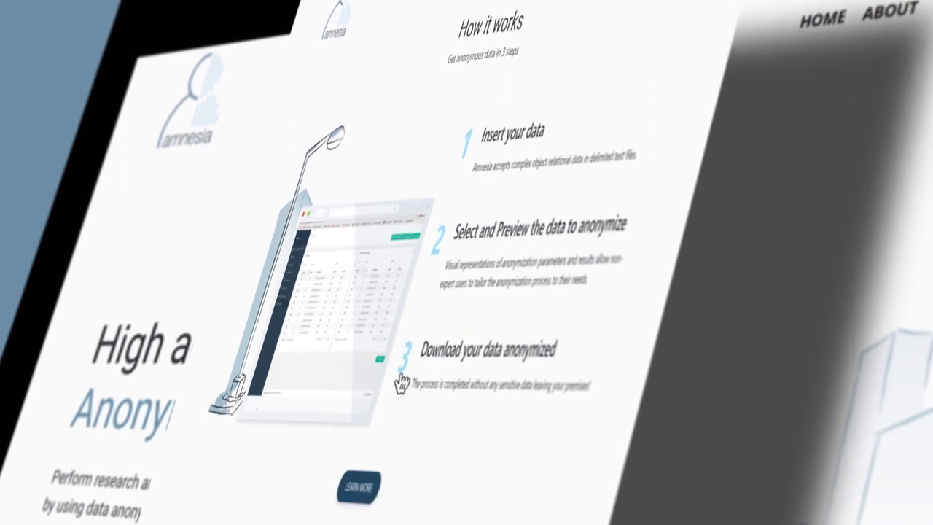